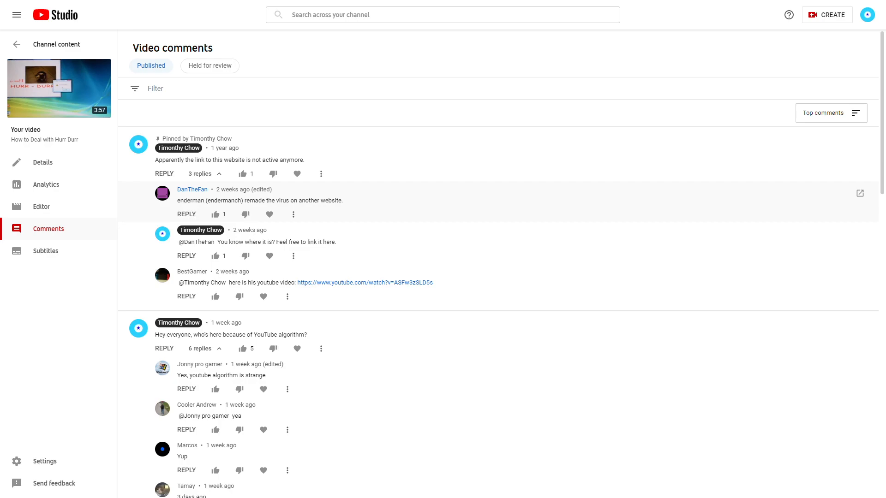
Review the comment threads and open the youtube.com video linked in BestGamer's reply.
{"action": "scroll", "scroll_direction": "down", "scroll_amount": 3}
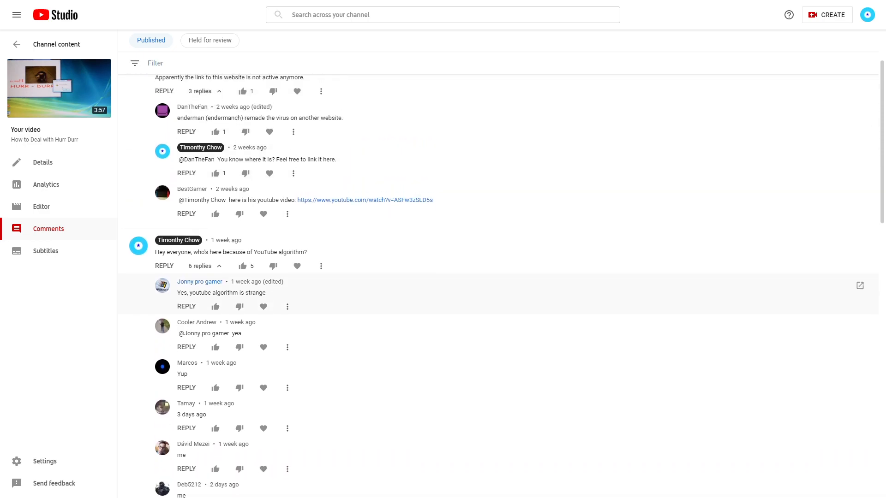
{"action": "scroll", "scroll_direction": "up", "scroll_amount": 3}
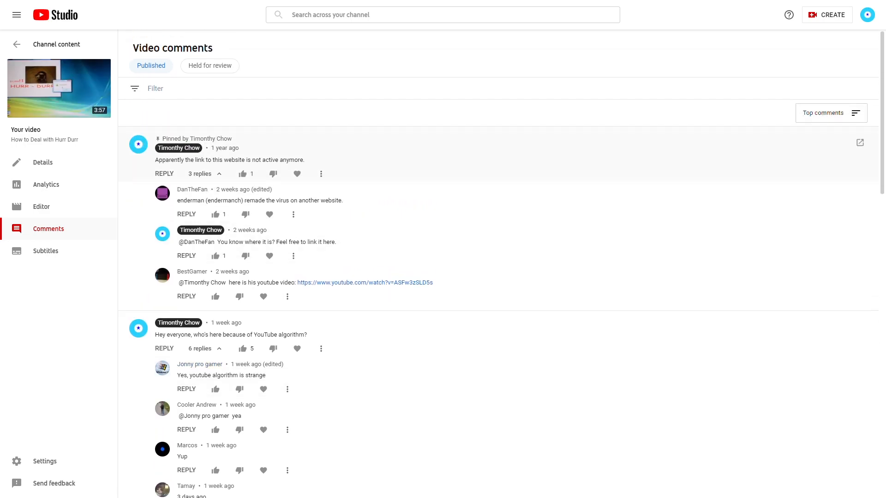
{"action": "scroll", "scroll_direction": "down", "scroll_amount": 3}
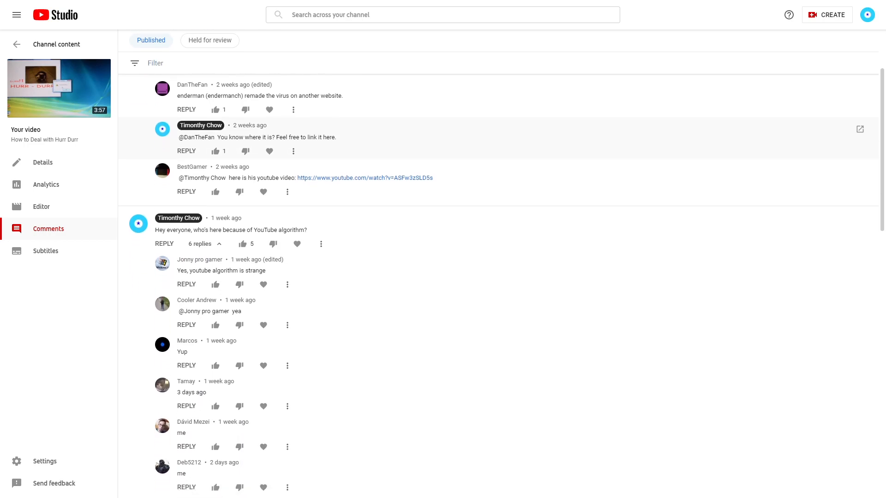
{"action": "scroll", "scroll_direction": "up", "scroll_amount": 3}
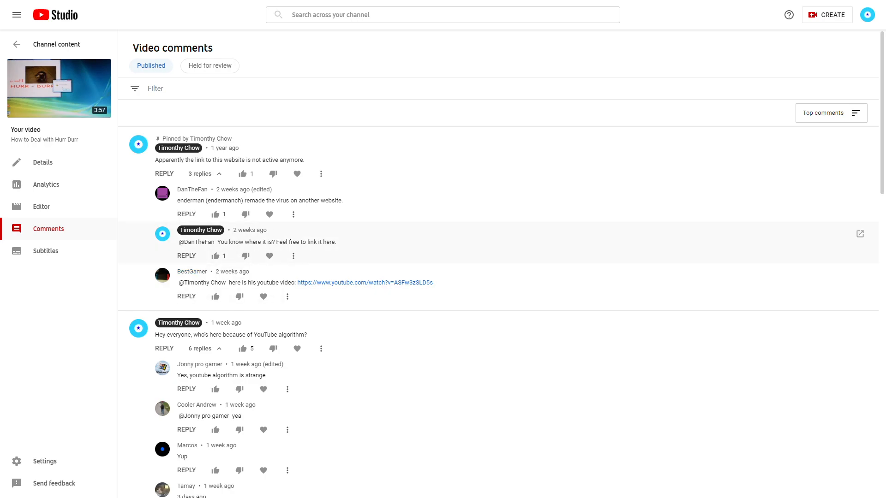
{"action": "mouse_move", "coordinate": [192, 277]}
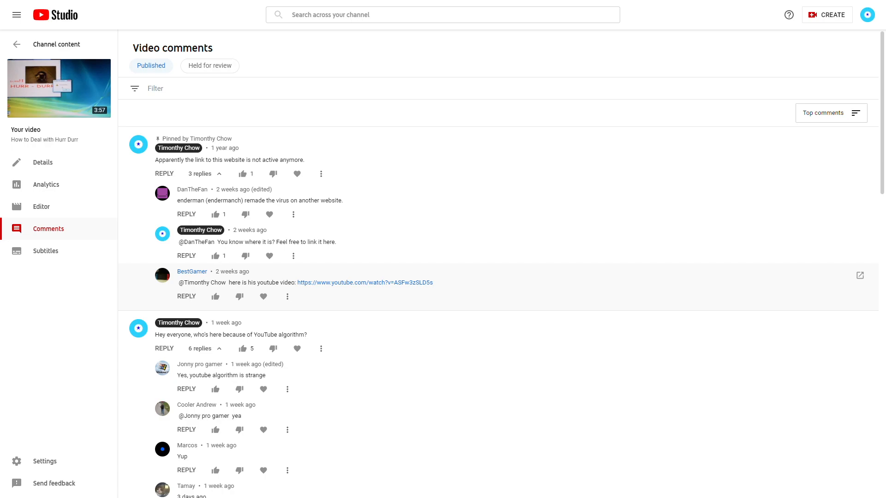
{"action": "left_click", "coordinate": [364, 282]}
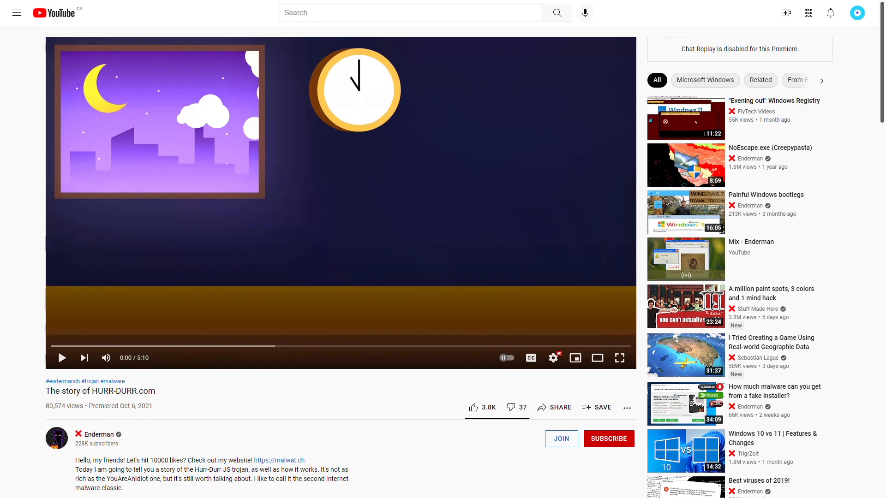
Scroll to the video description and open the Hurr-Durr link (hurr-durr.cc).
{"action": "scroll", "scroll_direction": "down", "scroll_amount": 3}
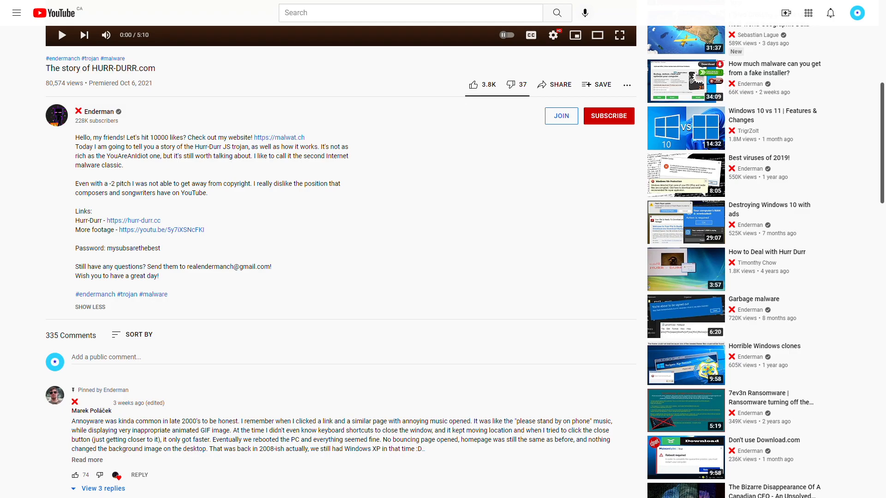
{"action": "left_click", "coordinate": [133, 220]}
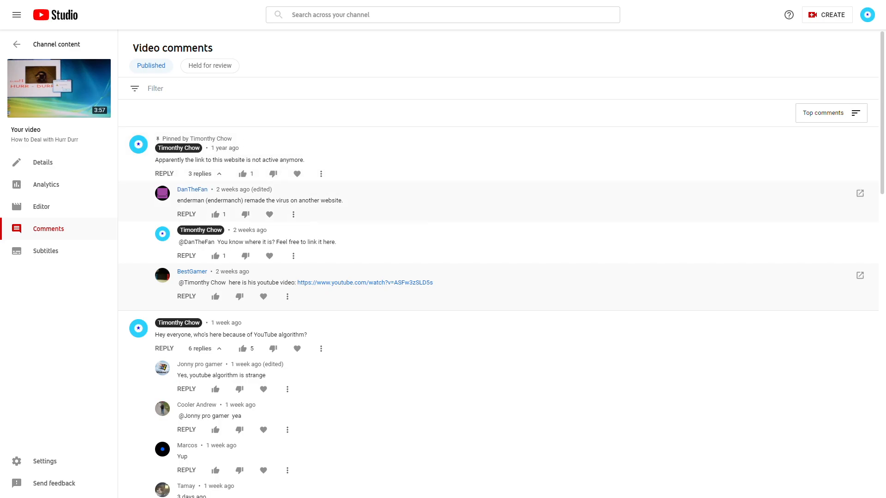
{"action": "mouse_move", "coordinate": [215, 230]}
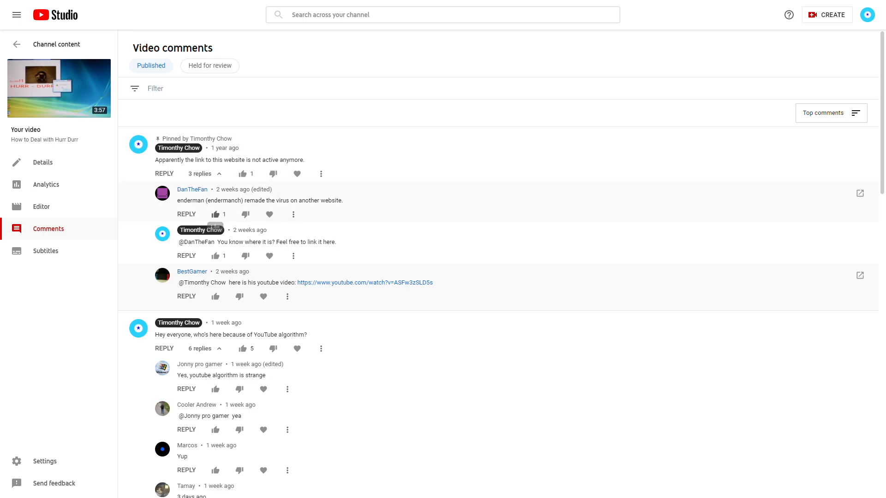
{"action": "left_click", "coordinate": [216, 214]}
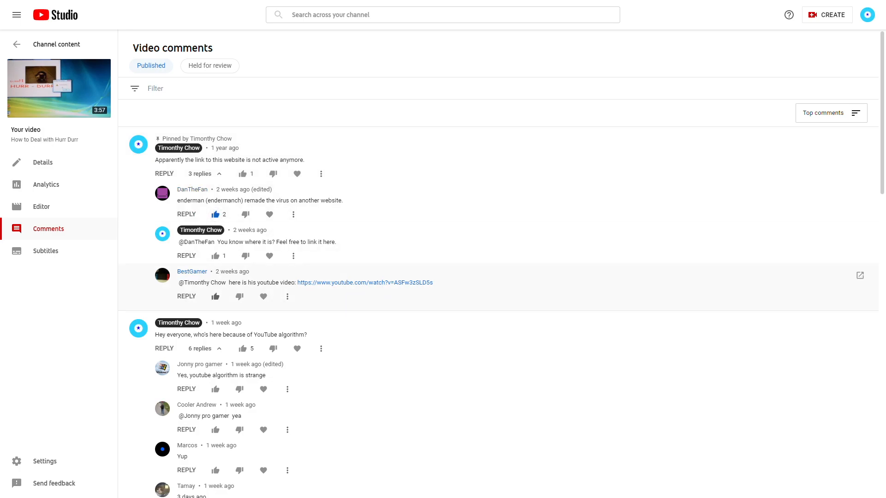